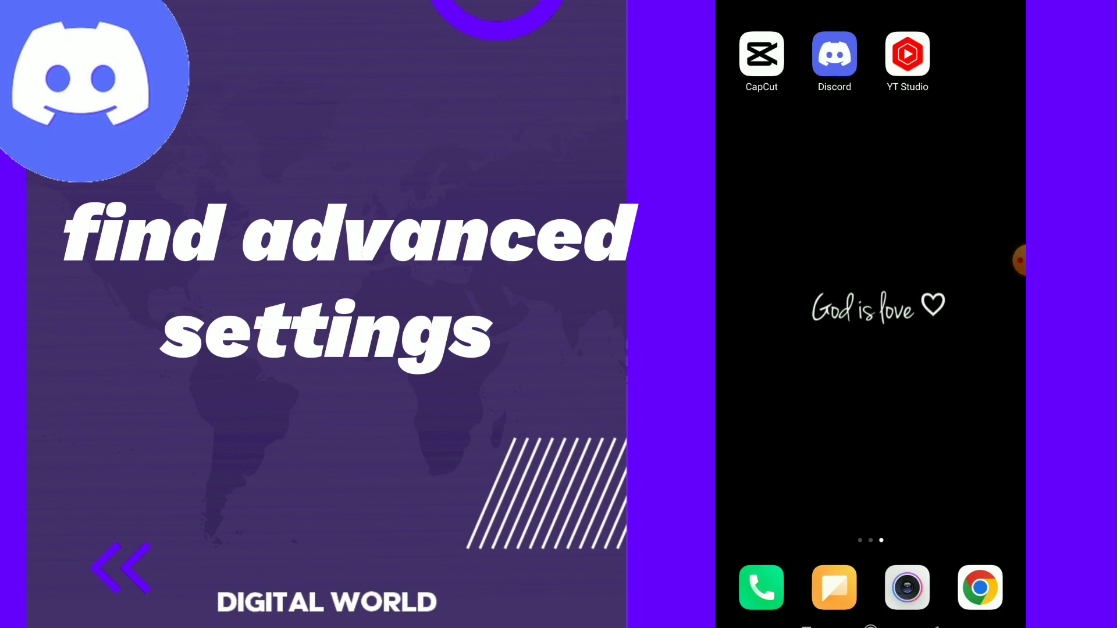
# Launch Discord and reach the Advanced settings page showing Developer Mode and Auto-navigate to Home.
pyautogui.click(833, 54)
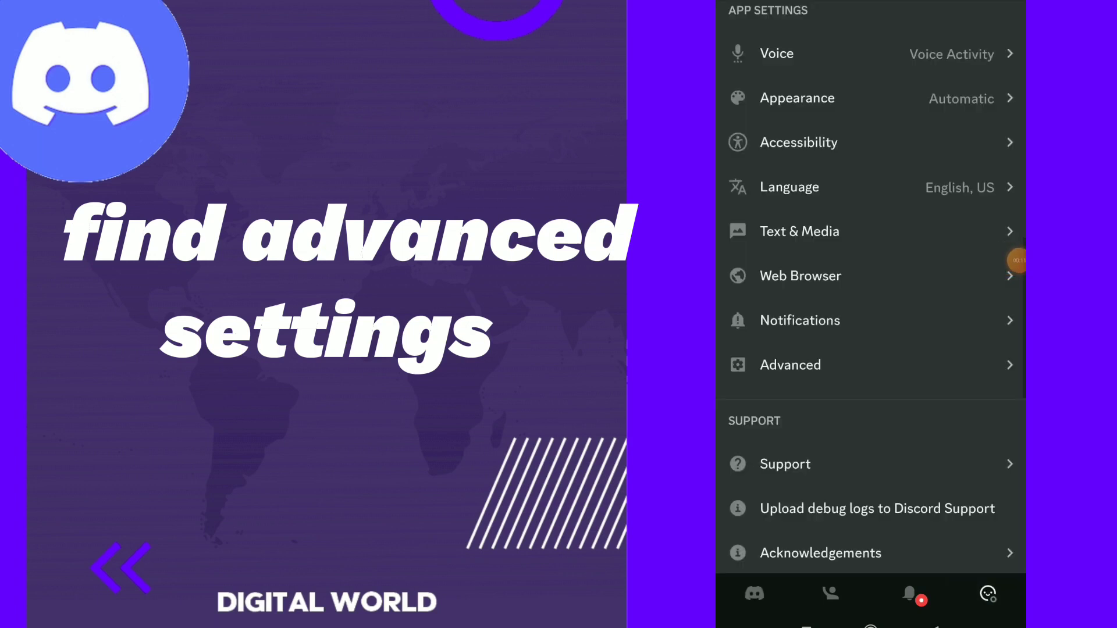
pyautogui.scroll(-3)
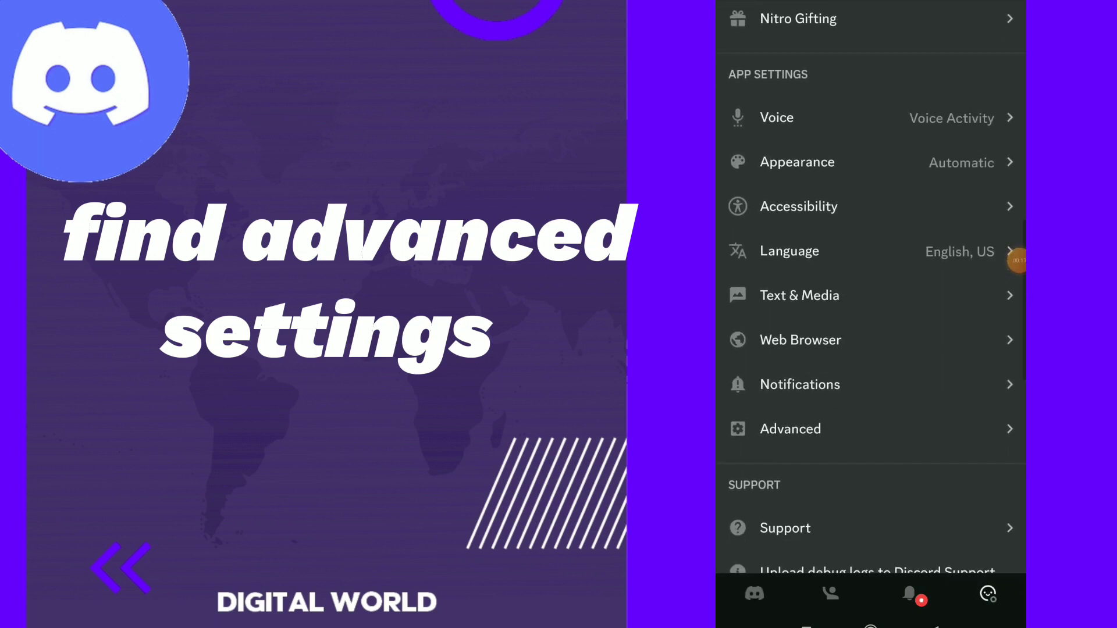
pyautogui.click(790, 430)
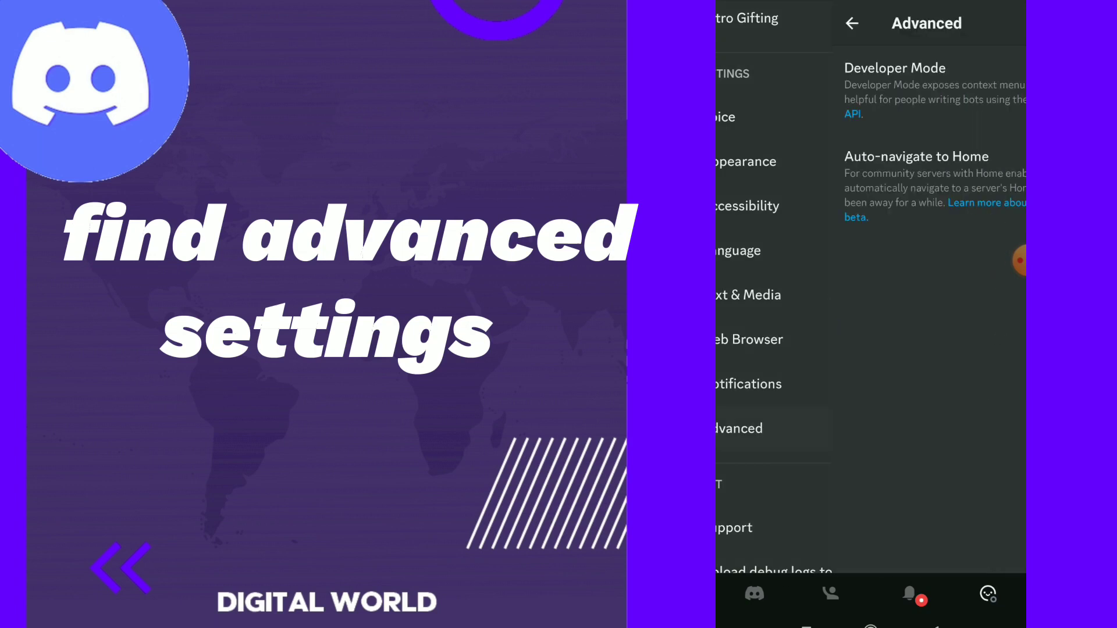